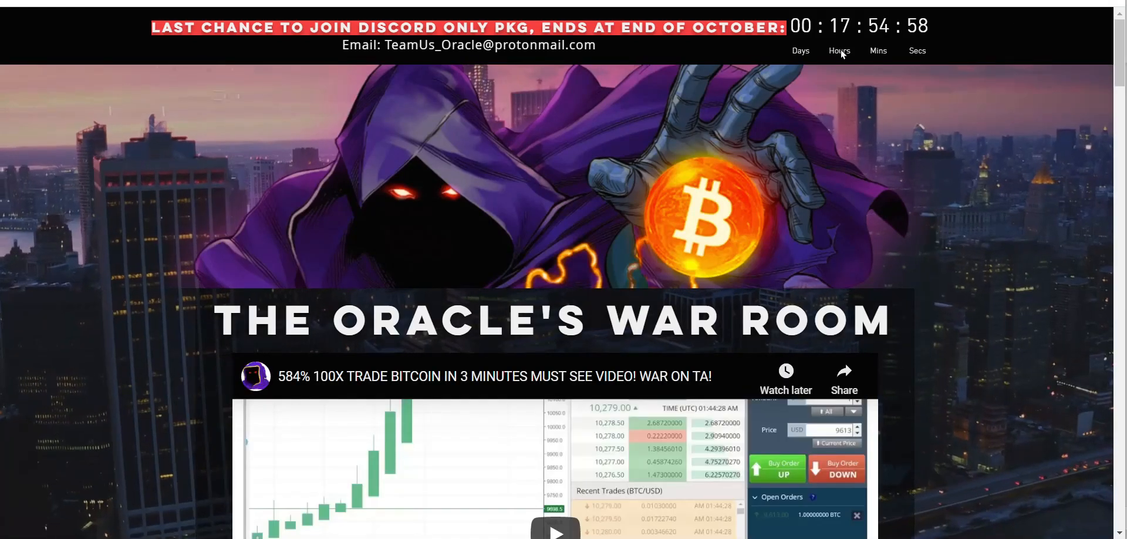
# Step: Review the Discord package pricing, close Movavi Screen Capture Studio, and open the BitSeven trade screenshot
pyautogui.scroll(-3)
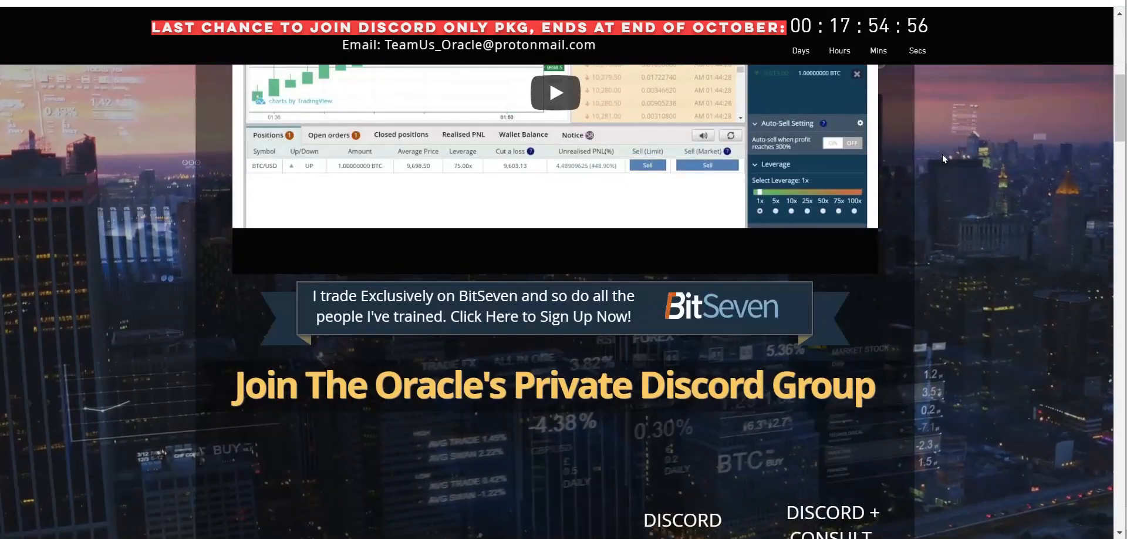
pyautogui.scroll(-3)
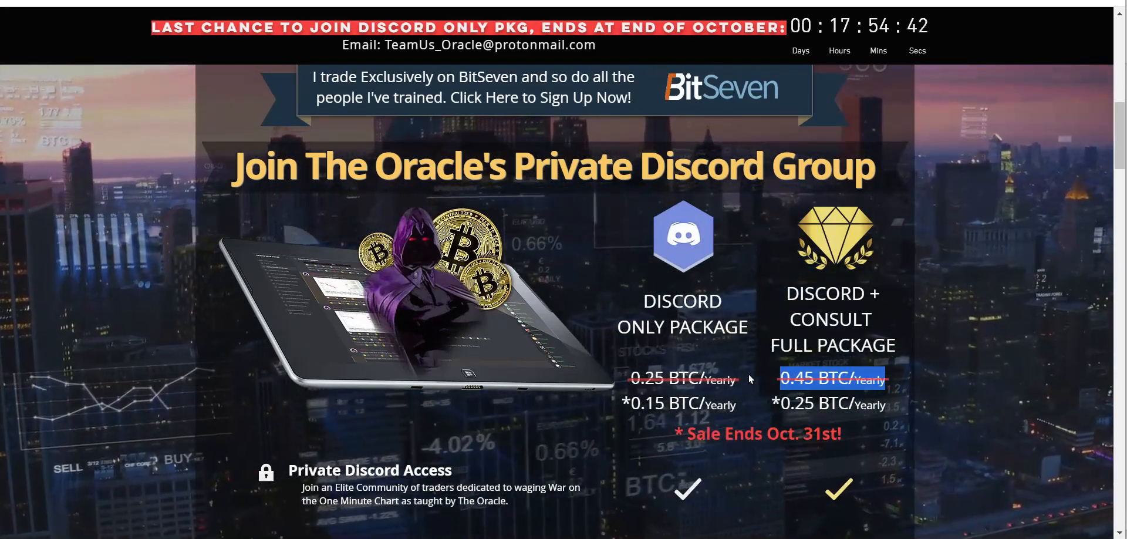
pyautogui.scroll(-3)
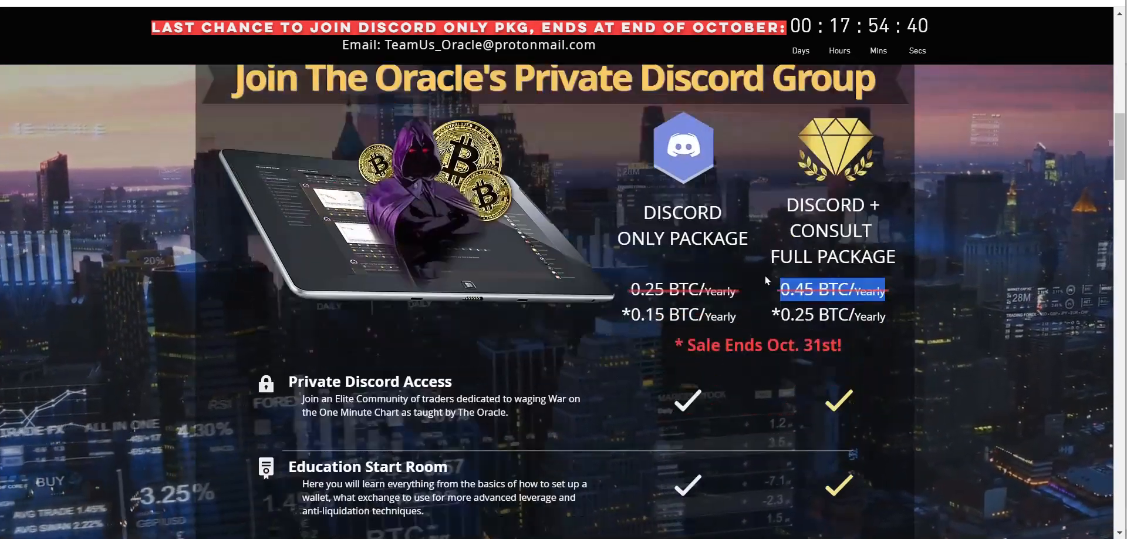
pyautogui.scroll(-3)
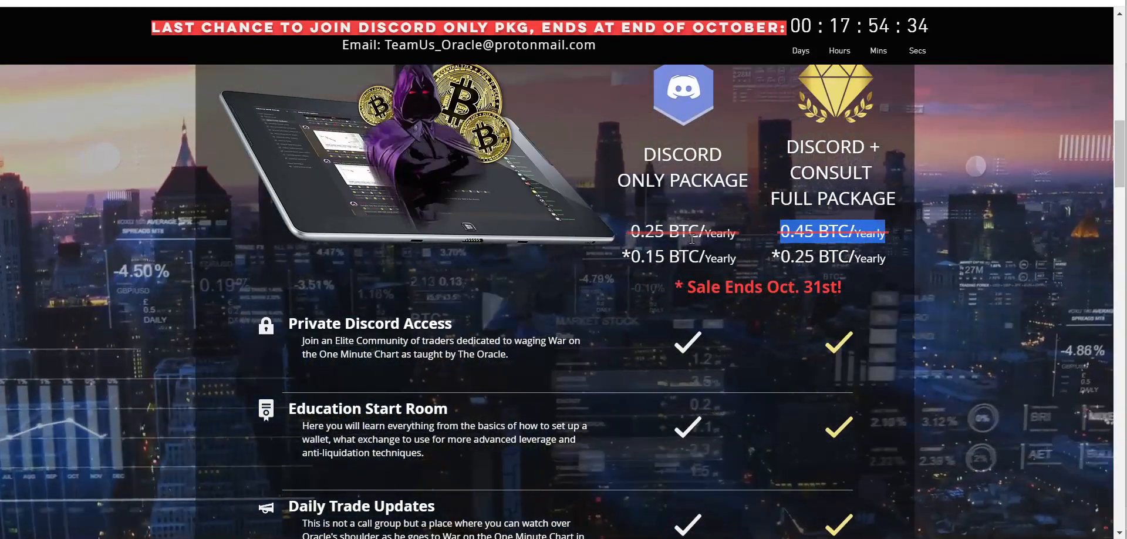
pyautogui.scroll(-3)
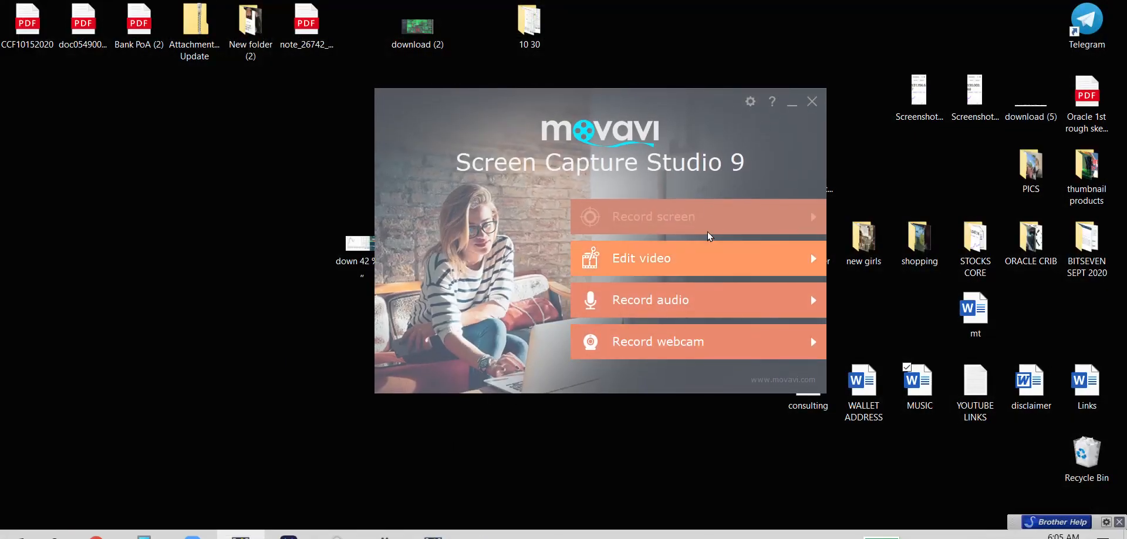
pyautogui.click(811, 101)
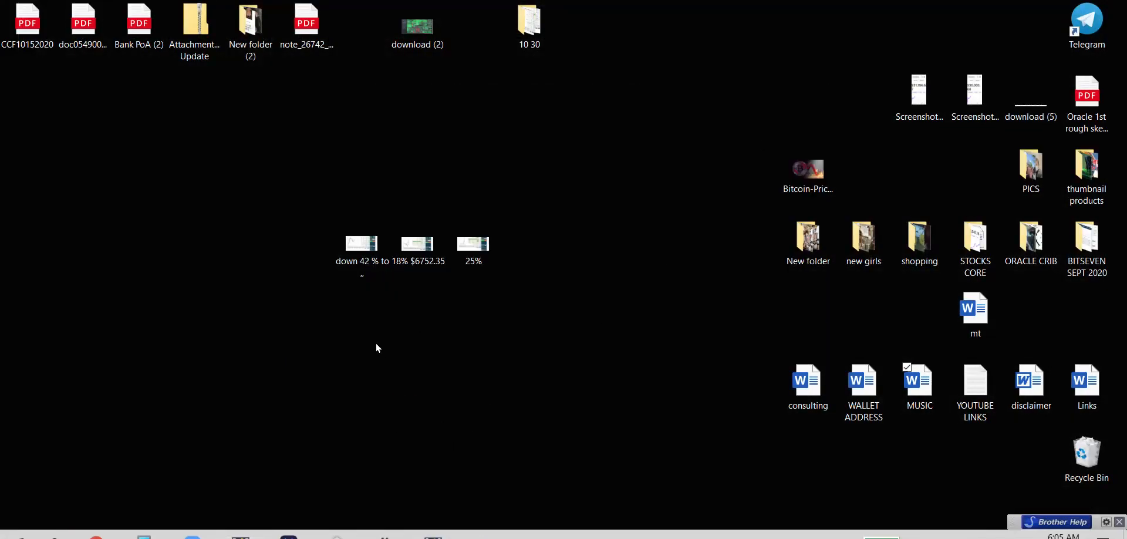
pyautogui.click(361, 241)
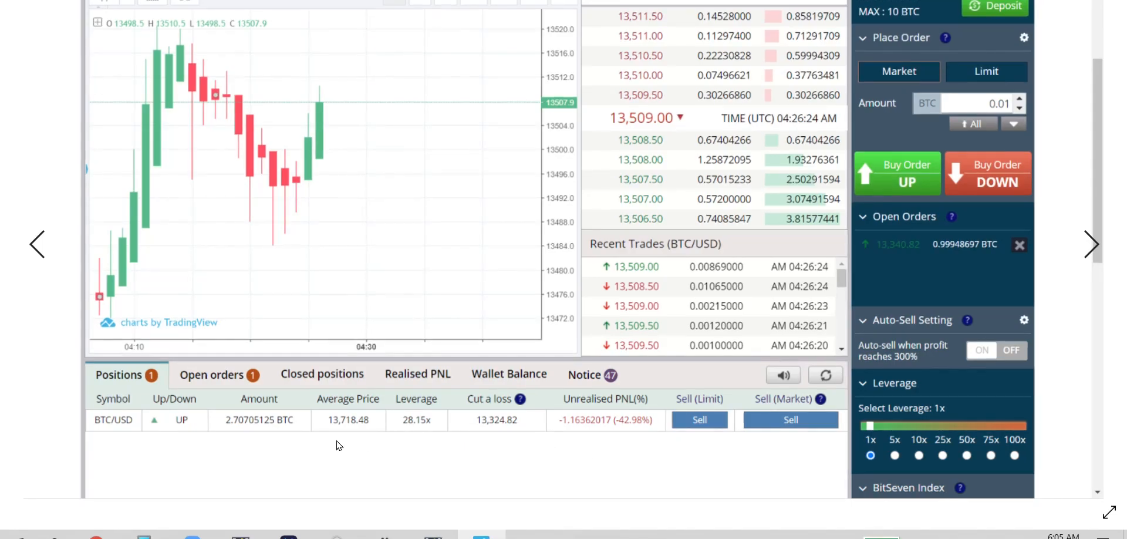
pyautogui.moveTo(239, 438)
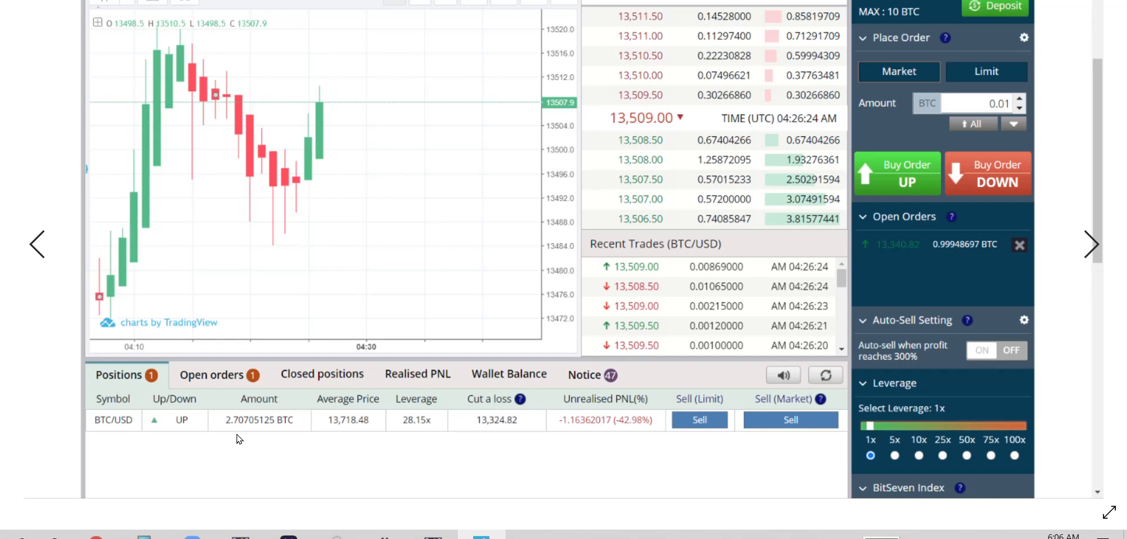
pyautogui.moveTo(252, 435)
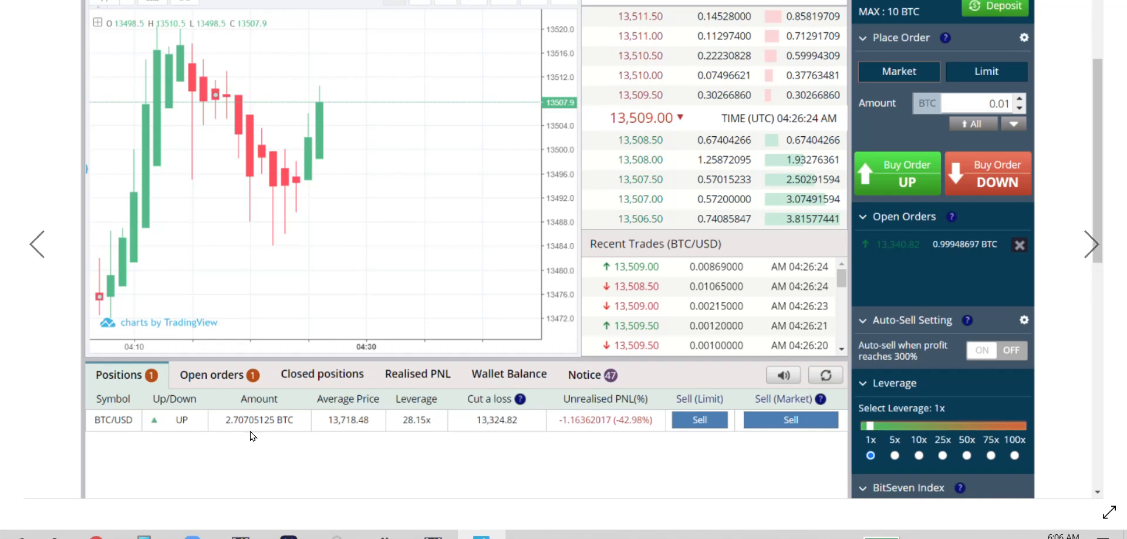
pyautogui.moveTo(588, 432)
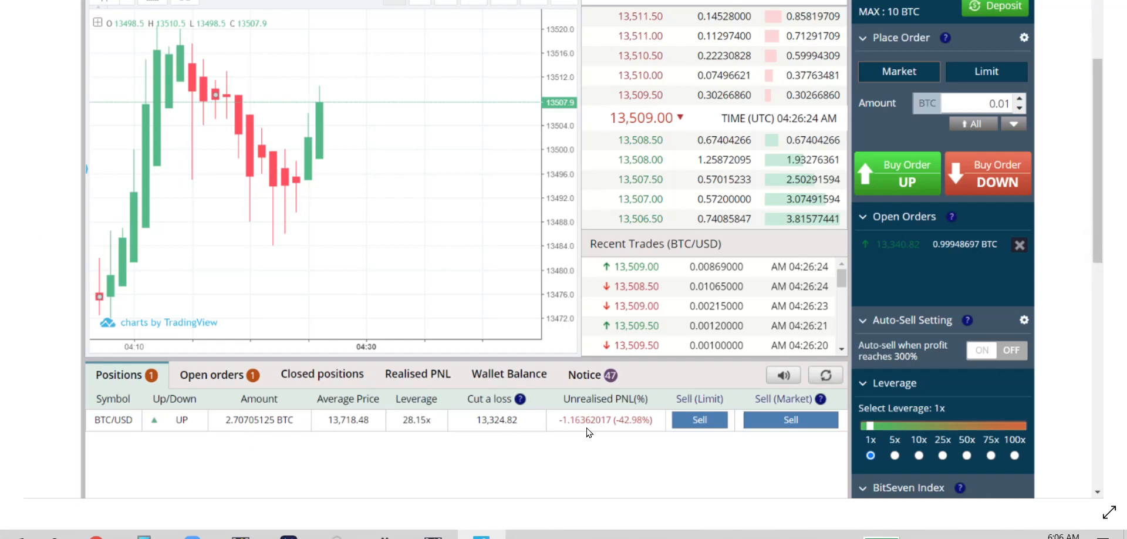
pyautogui.moveTo(411, 432)
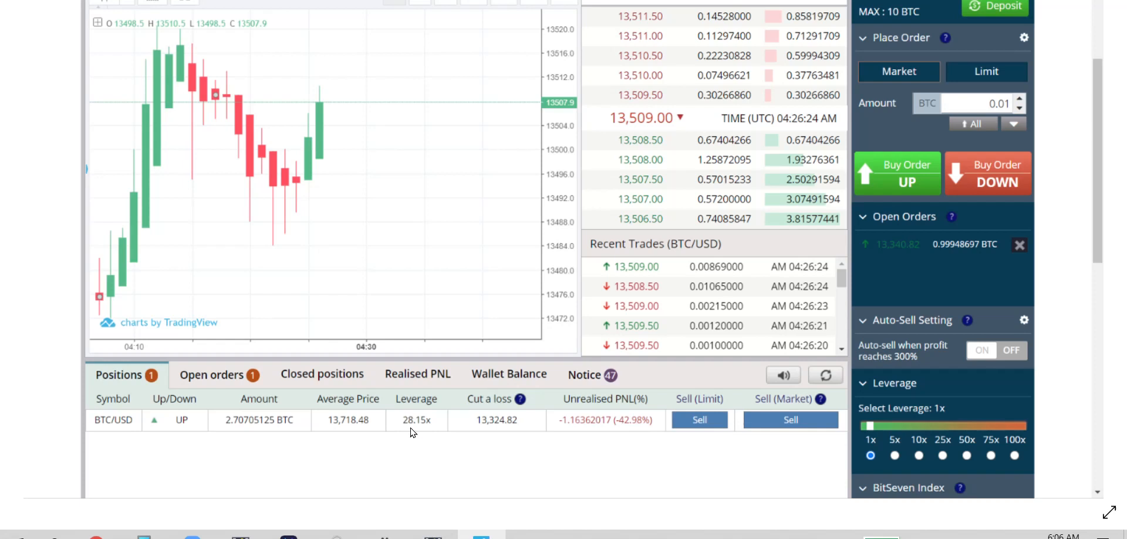
pyautogui.moveTo(990, 60)
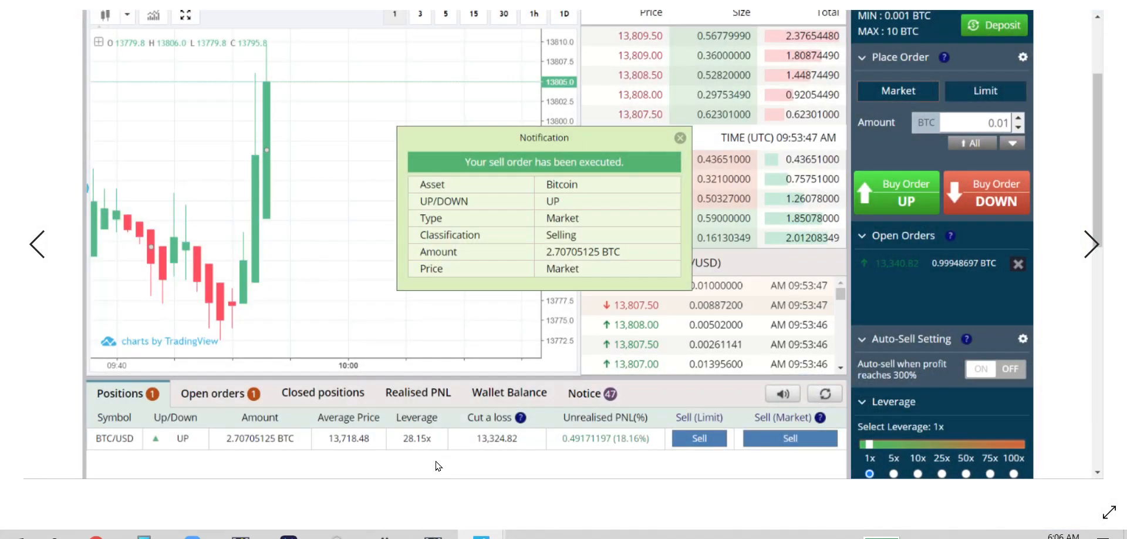
pyautogui.moveTo(322, 445)
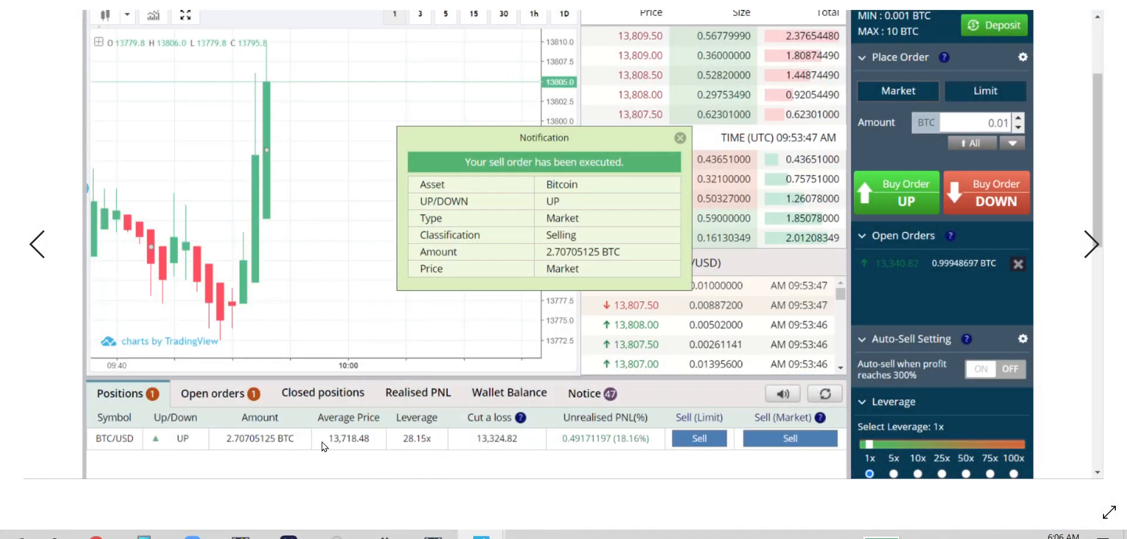
pyautogui.moveTo(608, 459)
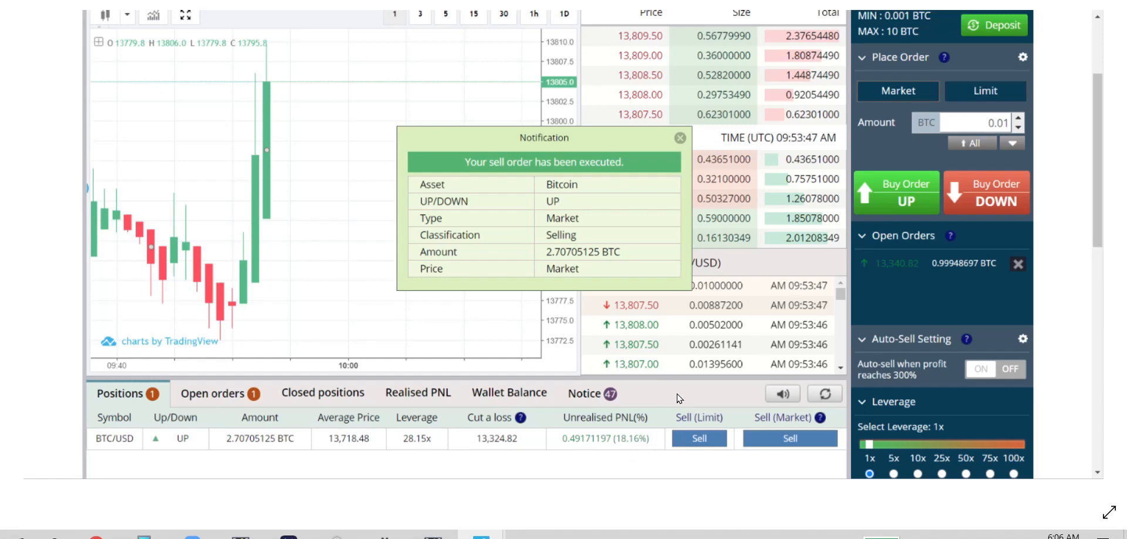
pyautogui.moveTo(106, 538)
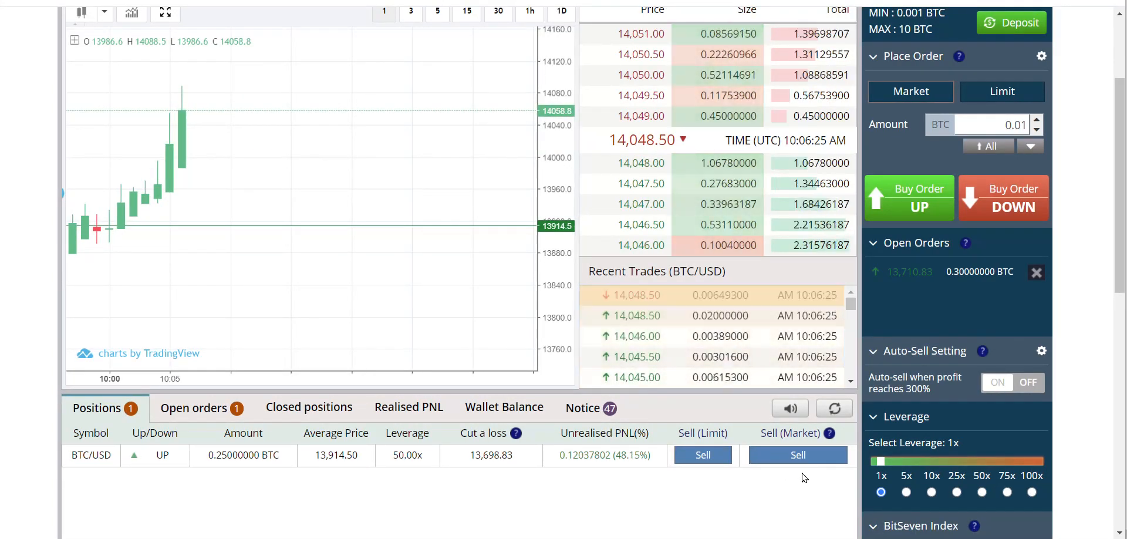
pyautogui.moveTo(982, 5)
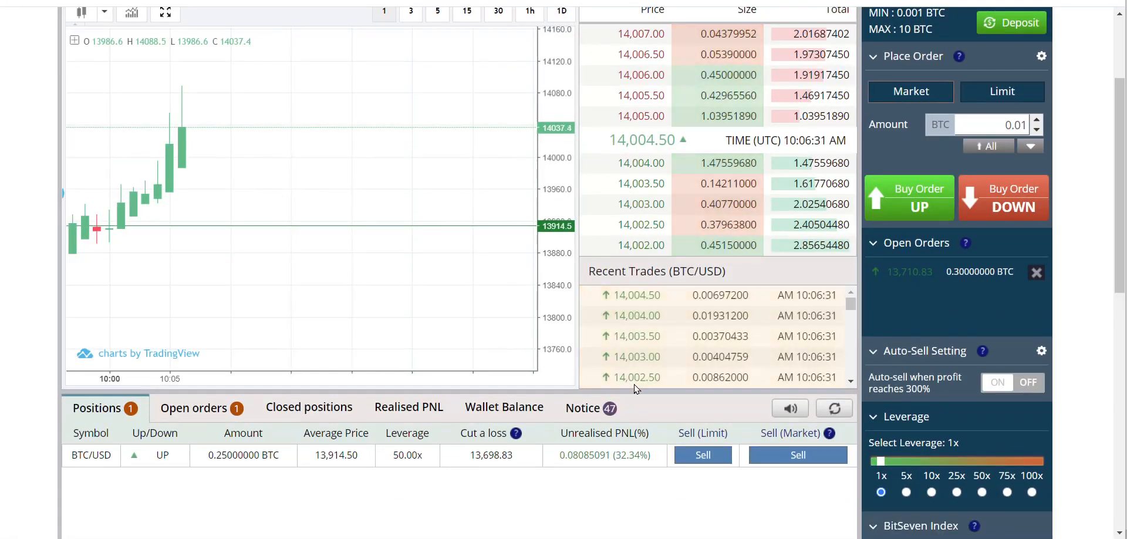
pyautogui.scroll(3)
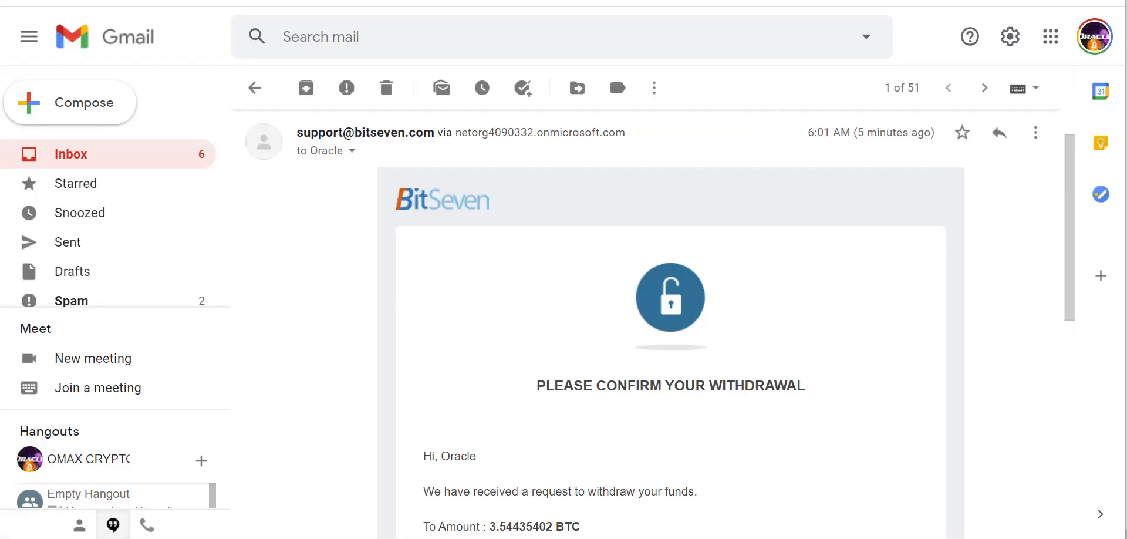
pyautogui.moveTo(428, 72)
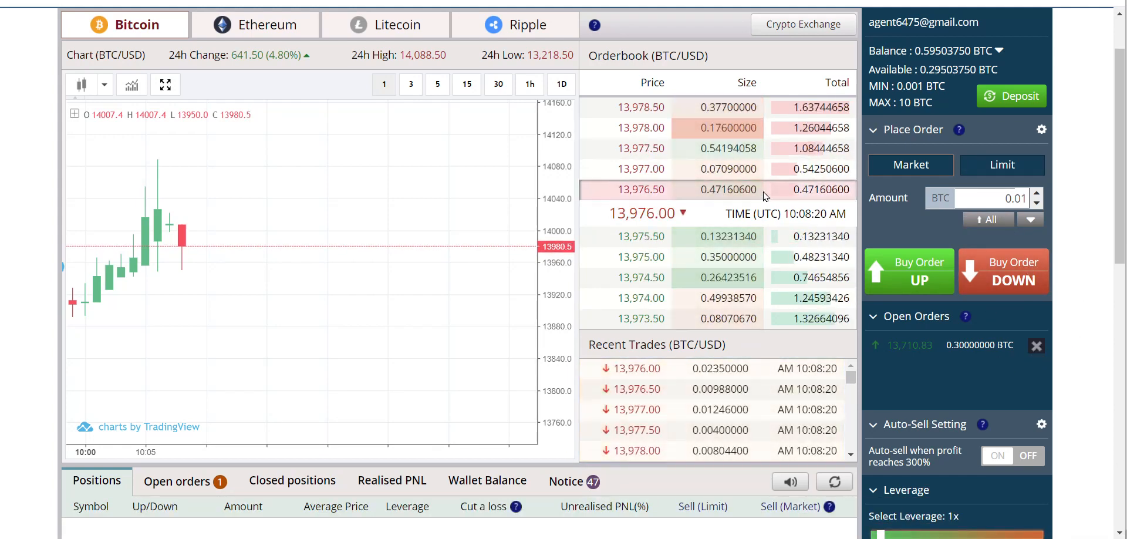
pyautogui.click(1037, 346)
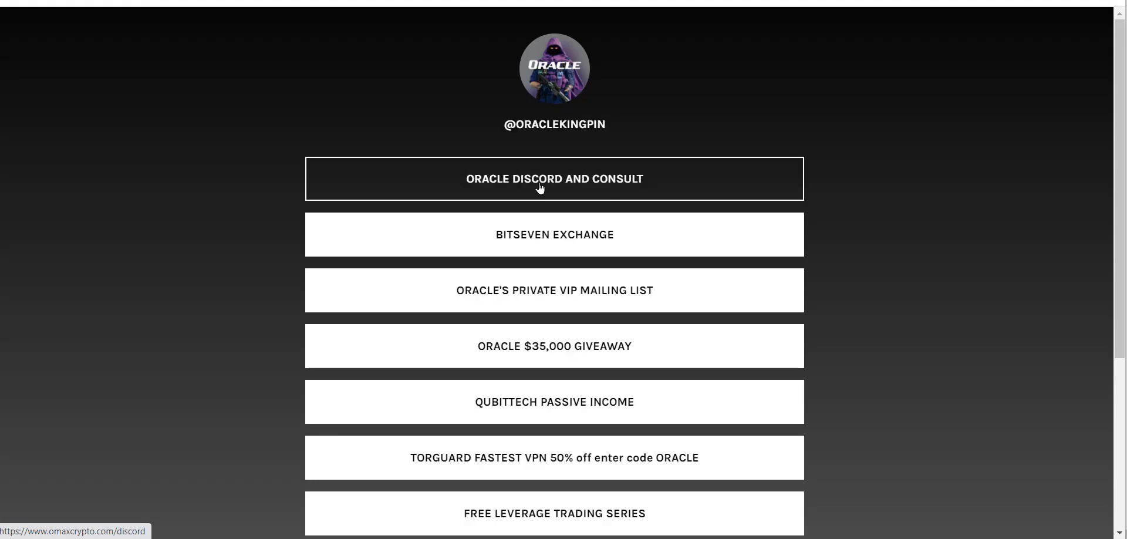
pyautogui.moveTo(902, 2)
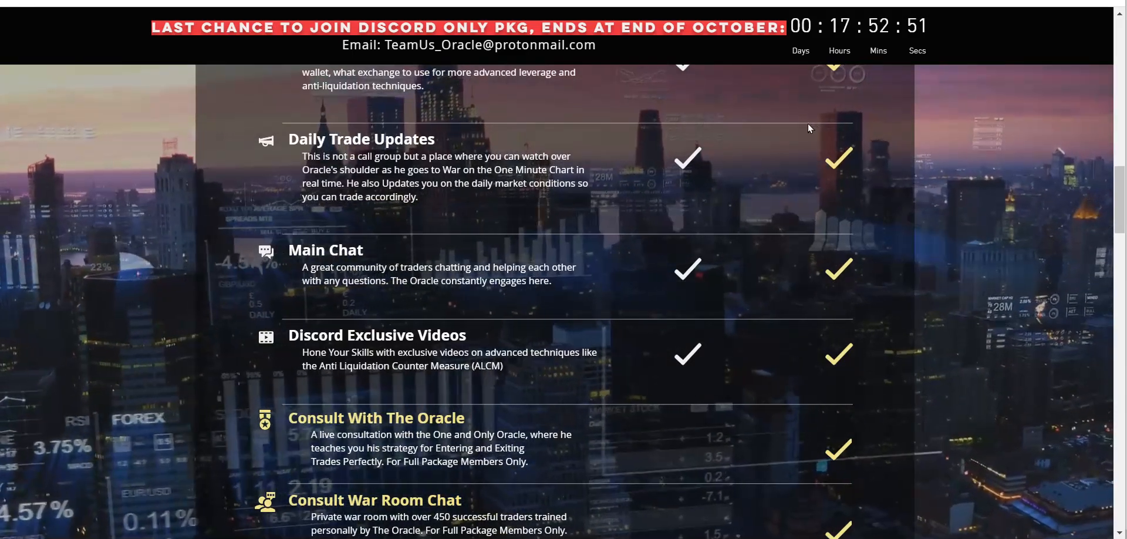
# Step: Open the CashFX email showing the $2,117.50 Trading Pool commission from the Gmail inbox
pyautogui.scroll(3)
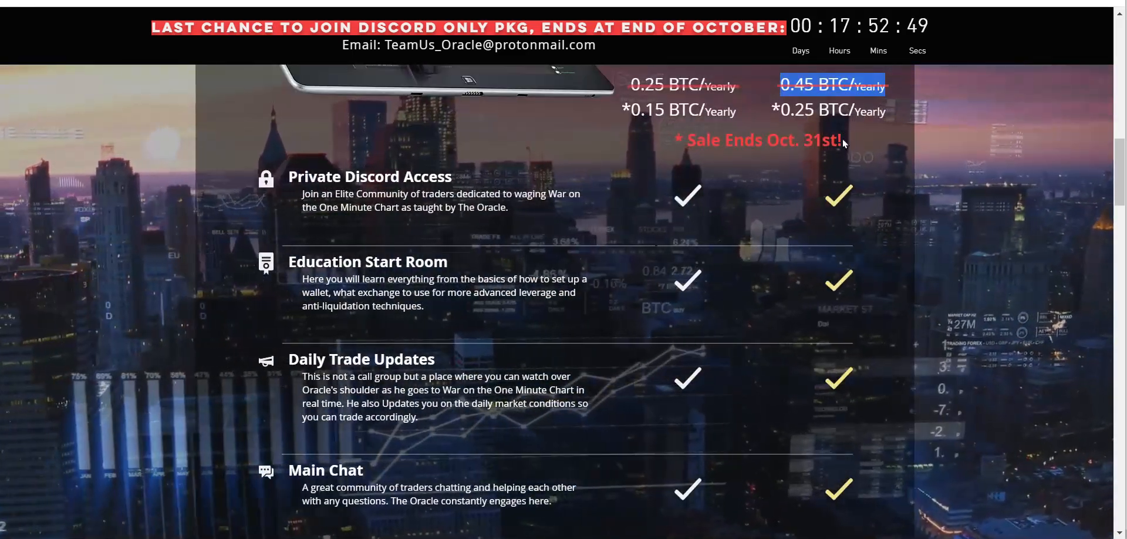
pyautogui.scroll(-3)
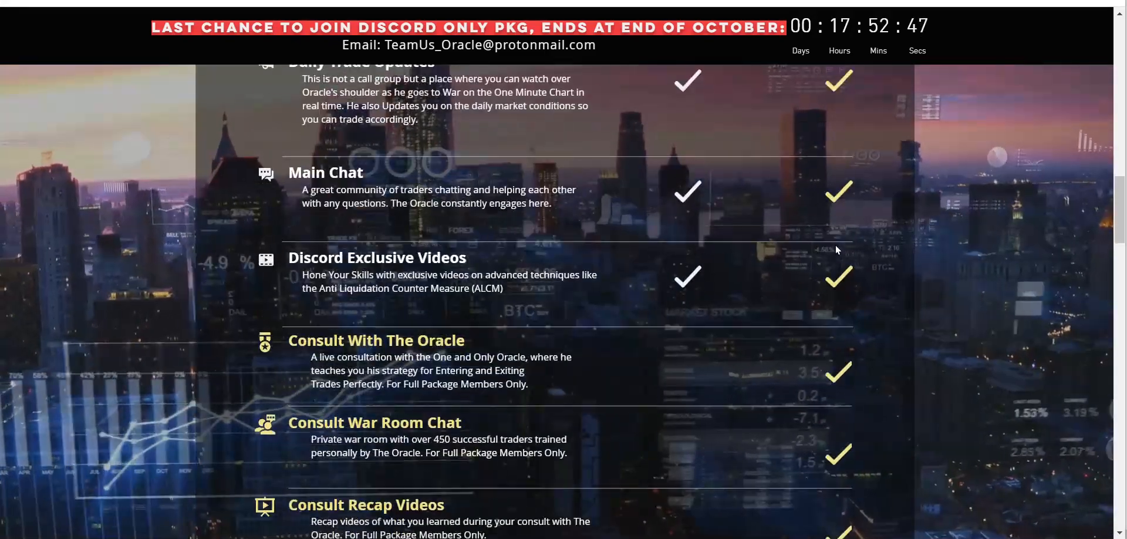
pyautogui.scroll(-3)
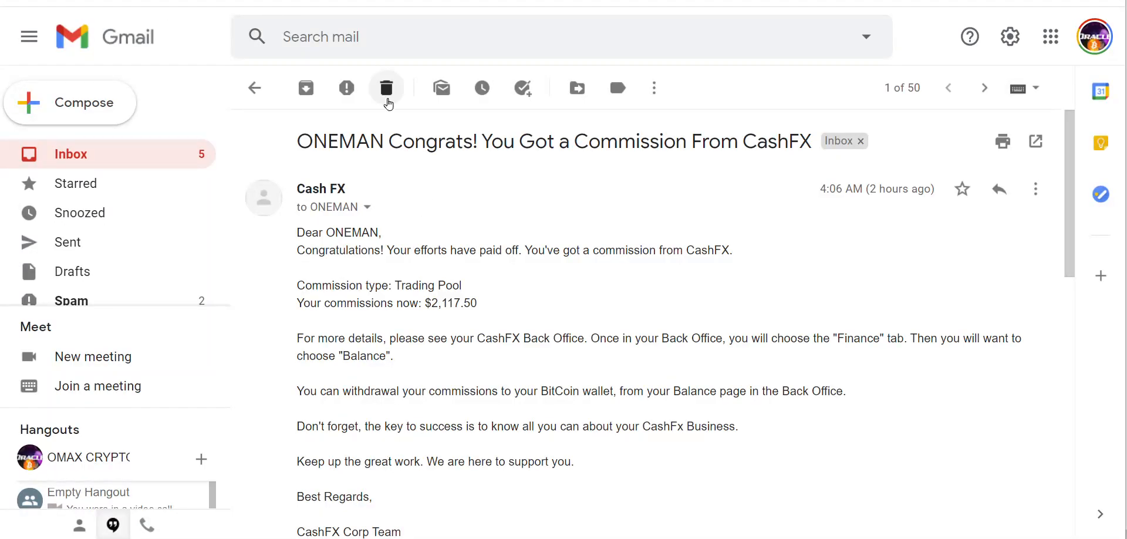
pyautogui.click(387, 87)
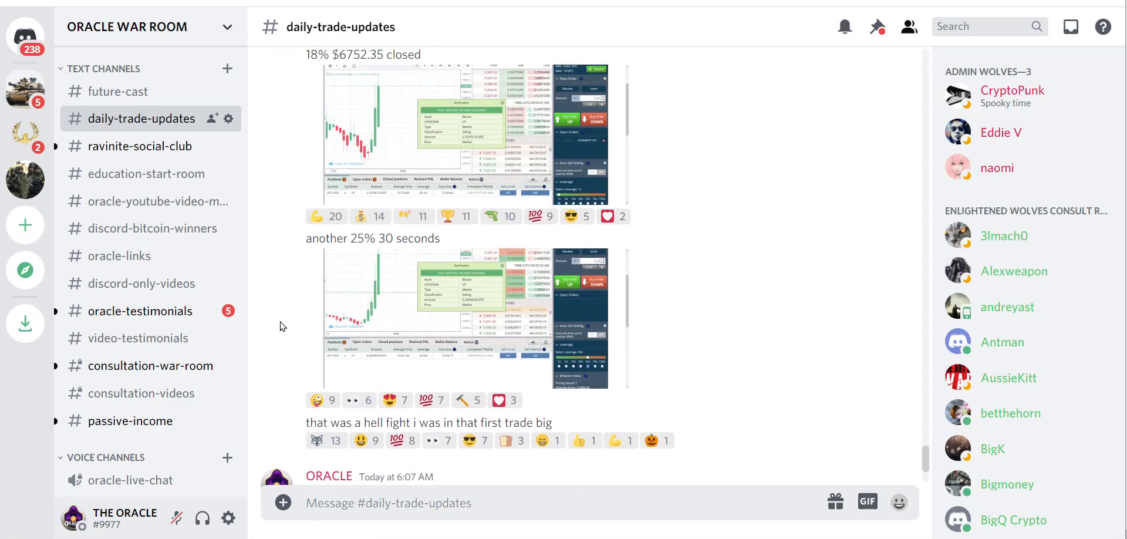
# Step: Scroll through the trade result screenshots down to Oracle's 6:07 AM '42% 3 min' post
pyautogui.scroll(3)
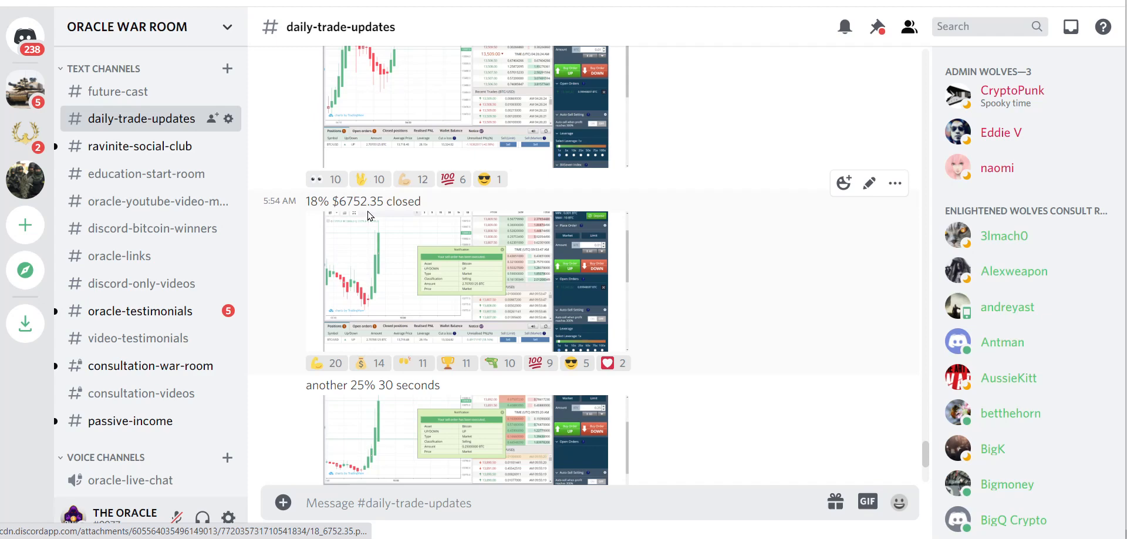
pyautogui.moveTo(281, 385)
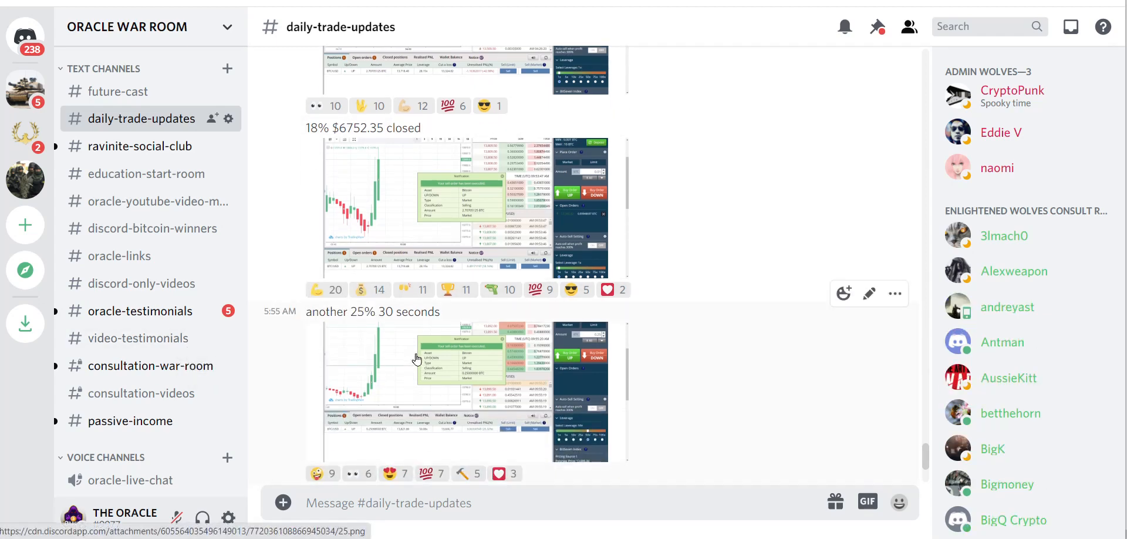
pyautogui.scroll(-3)
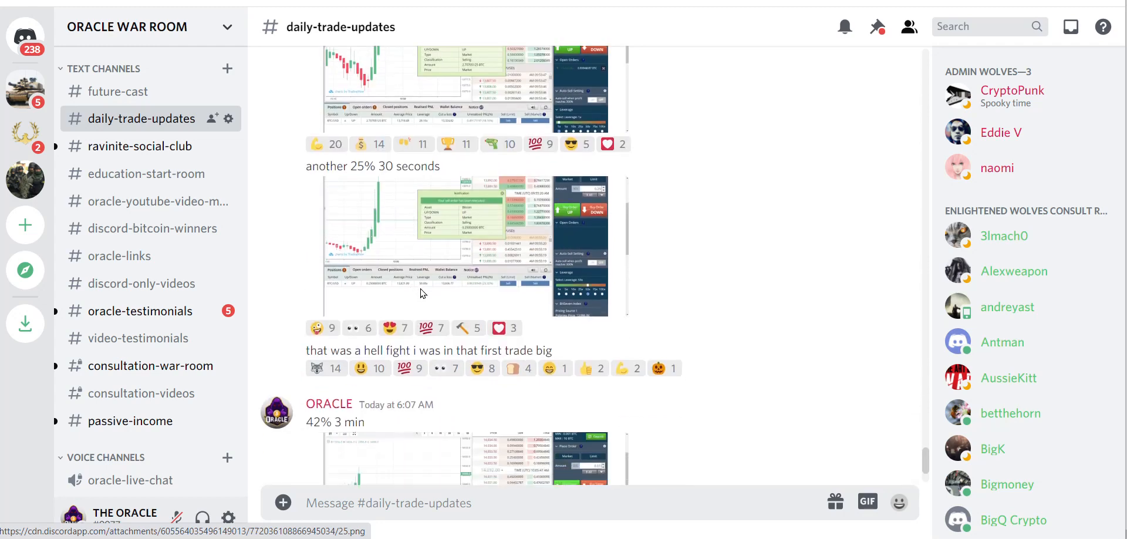
pyautogui.scroll(-3)
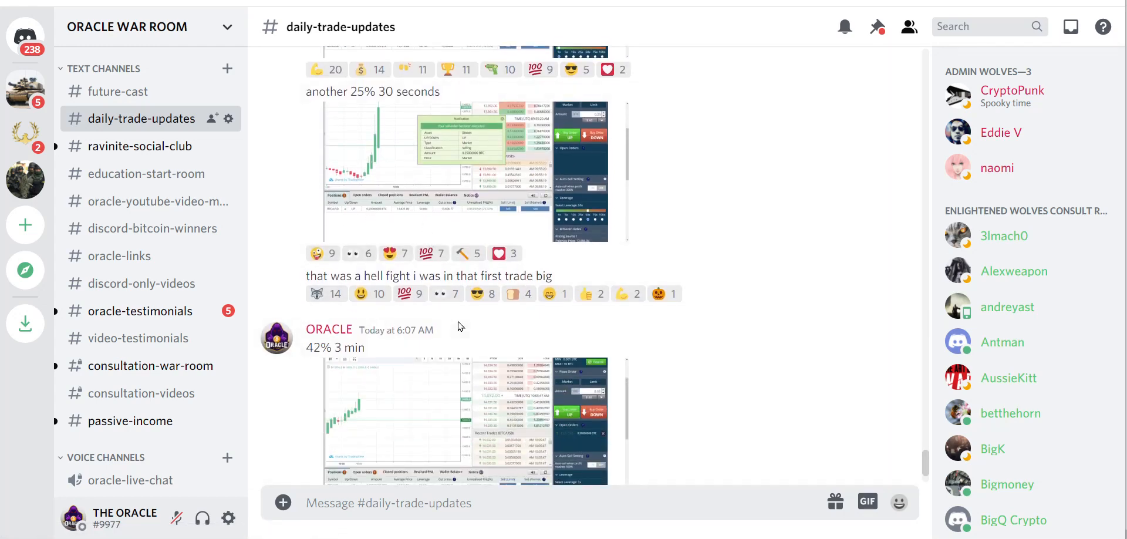
pyautogui.moveTo(397, 337)
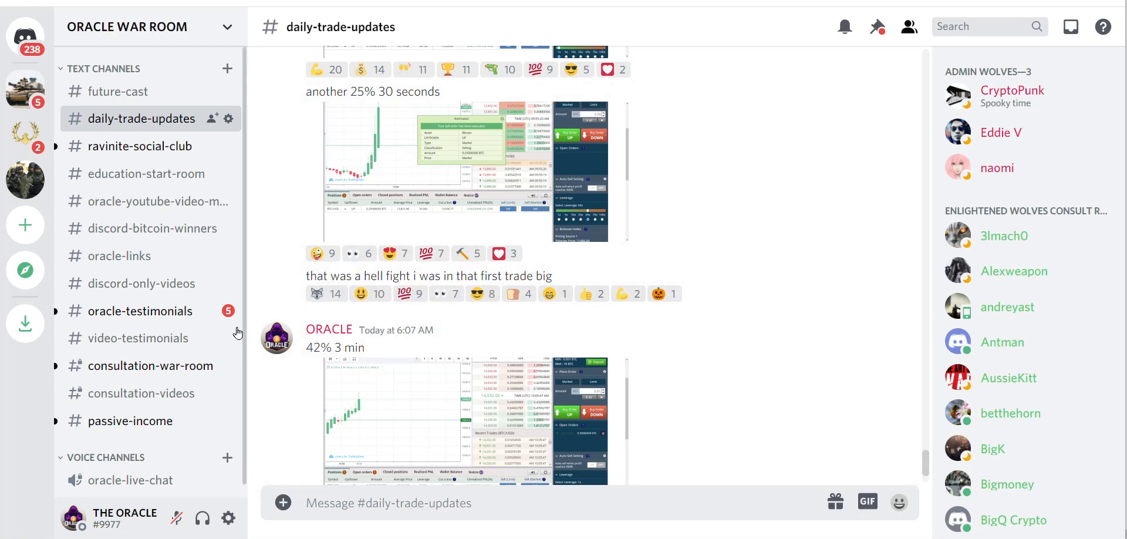
# Step: Open #consultation-war-room and scroll down to the 6:09 AM messages about 14K
pyautogui.click(144, 365)
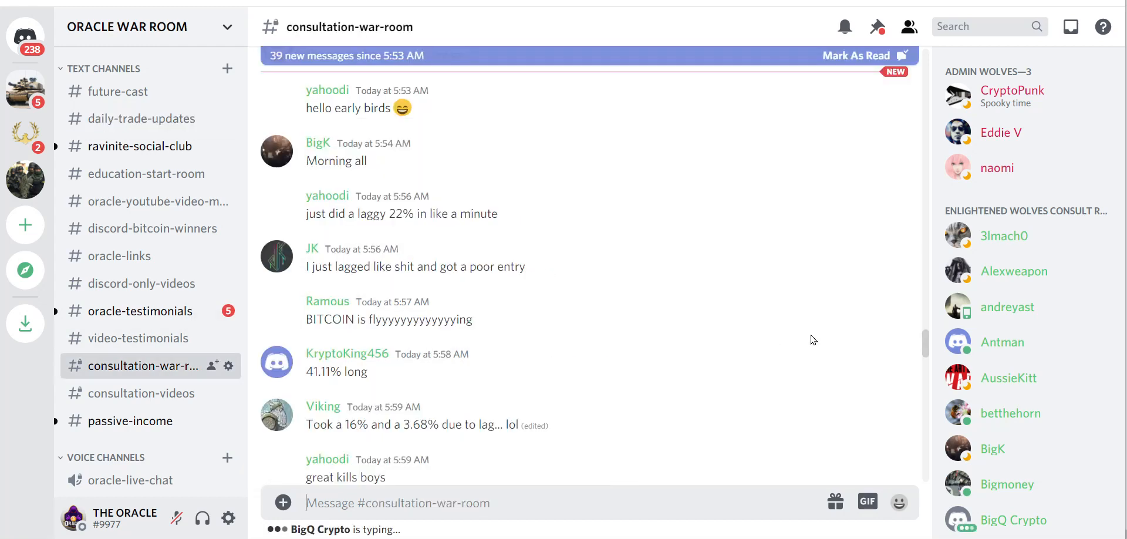
pyautogui.scroll(-3)
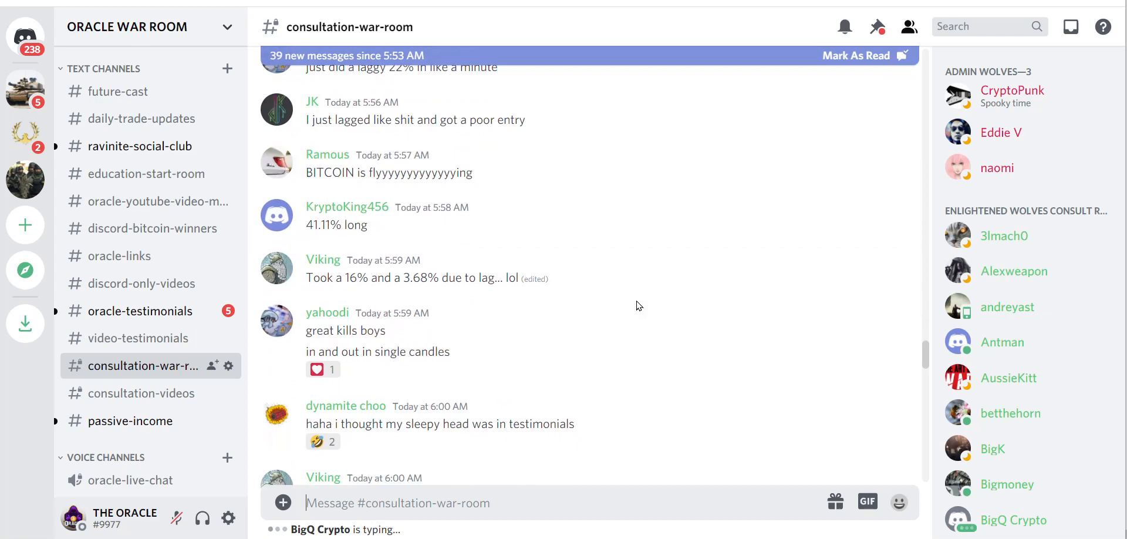
pyautogui.scroll(-3)
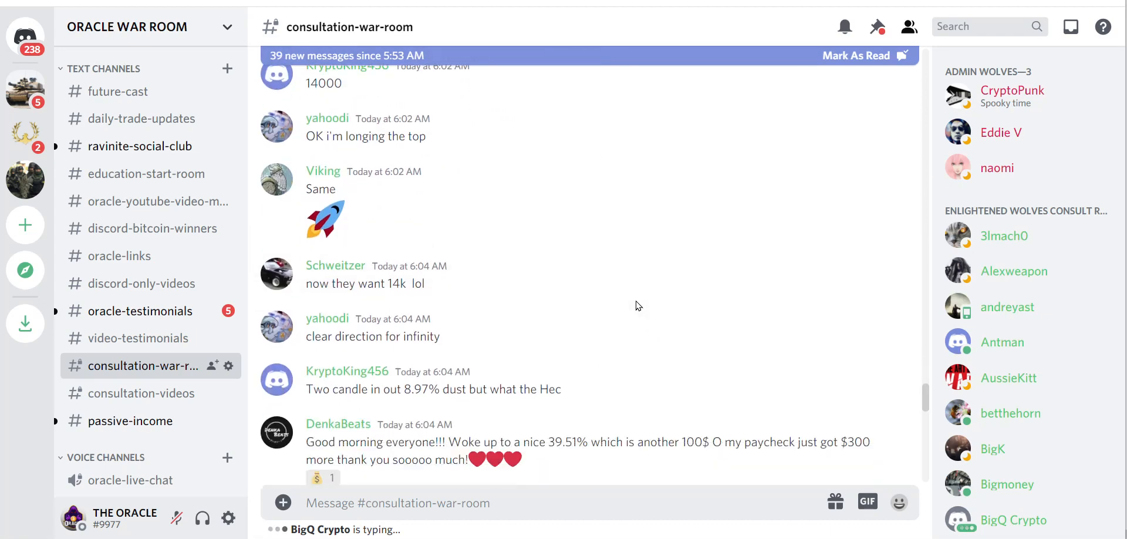
pyautogui.scroll(-3)
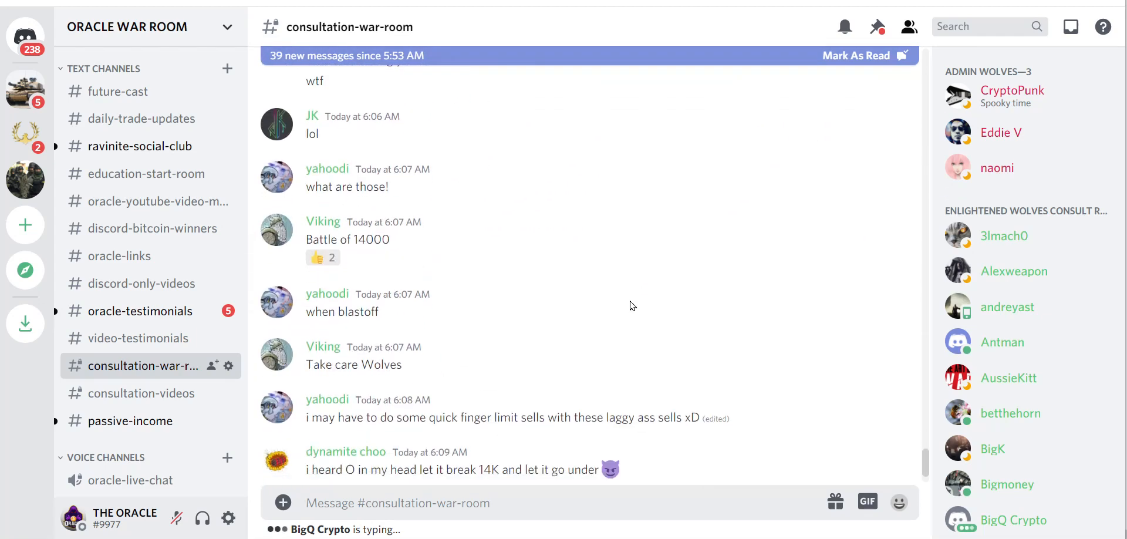
pyautogui.scroll(-3)
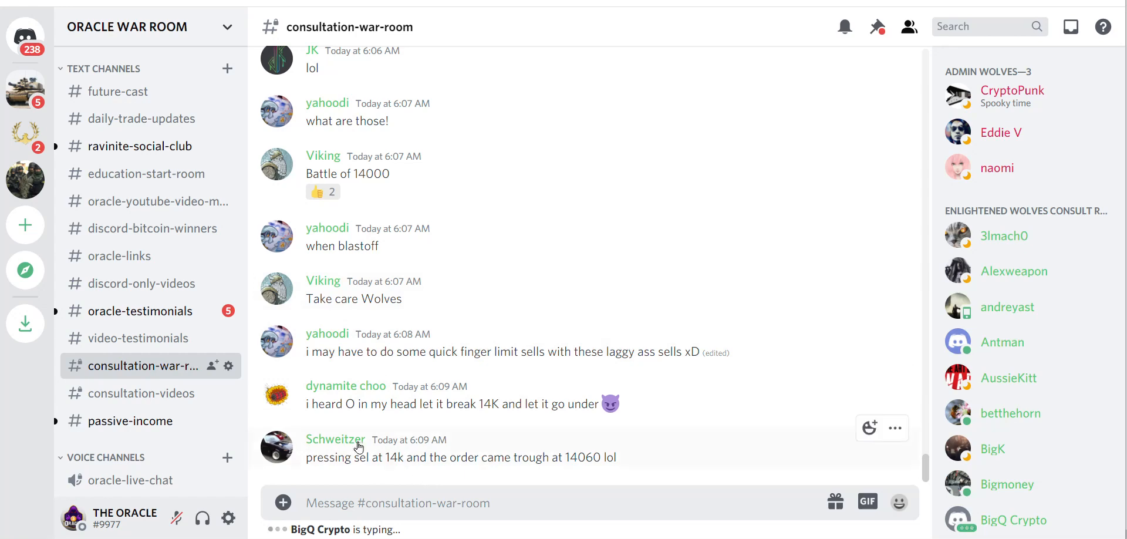
pyautogui.moveTo(651, 424)
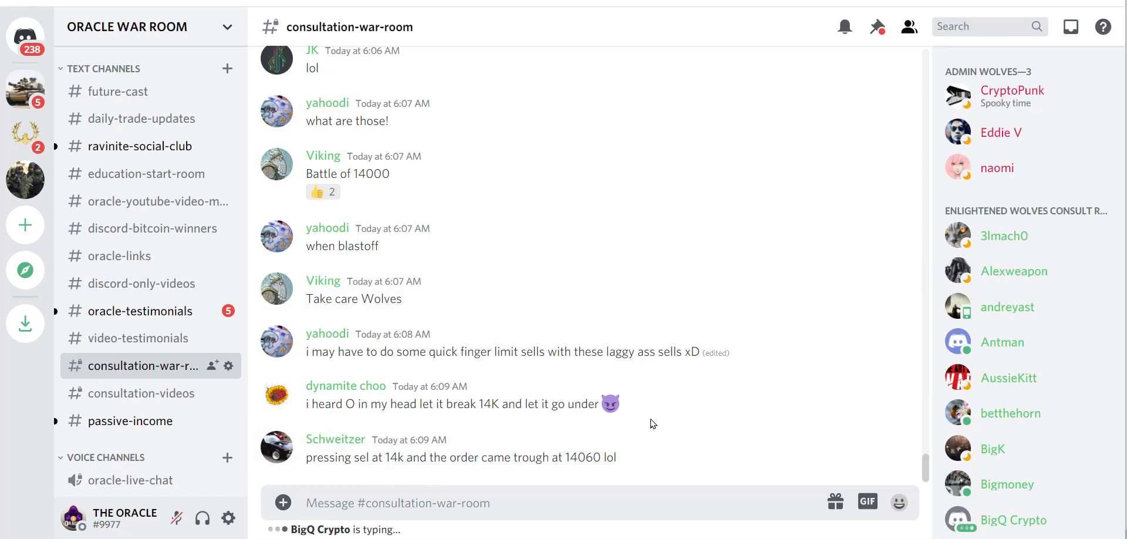
pyautogui.moveTo(388, 453)
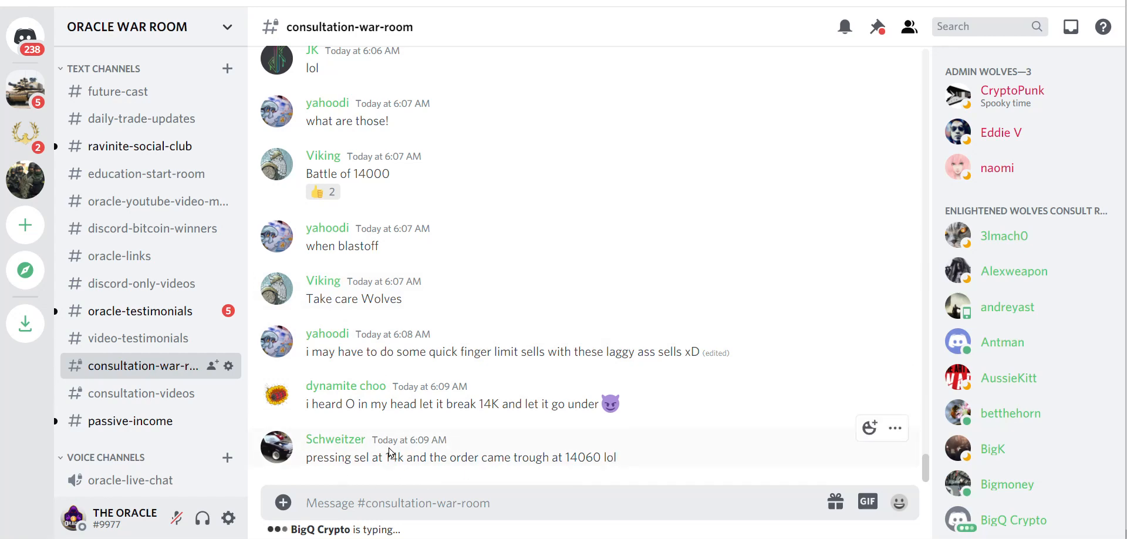
# Step: Open #ravinite-social-club and scroll down to members' morning messages around 6:06 AM
pyautogui.click(140, 146)
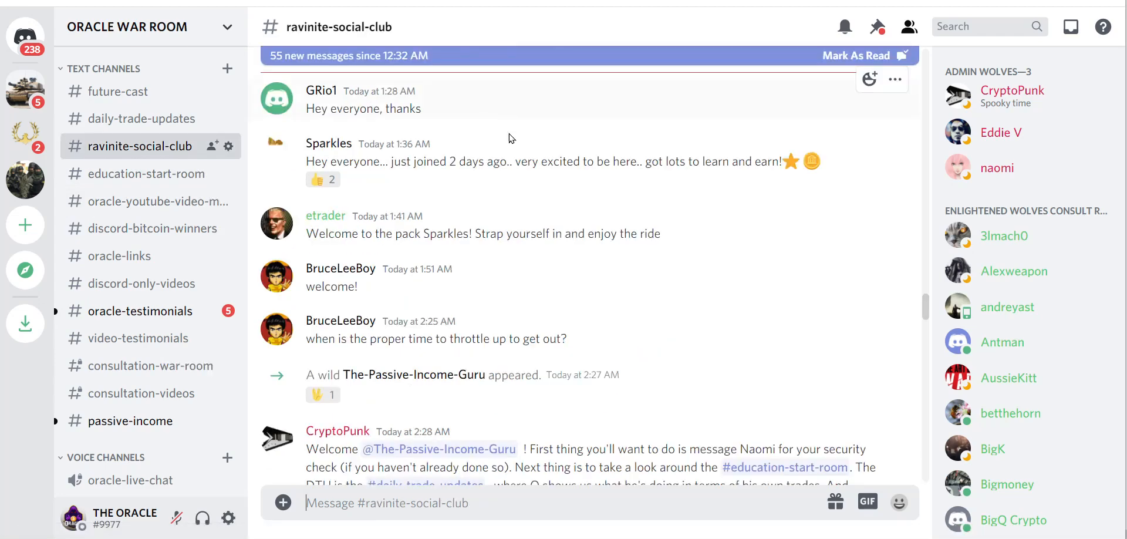
pyautogui.scroll(-3)
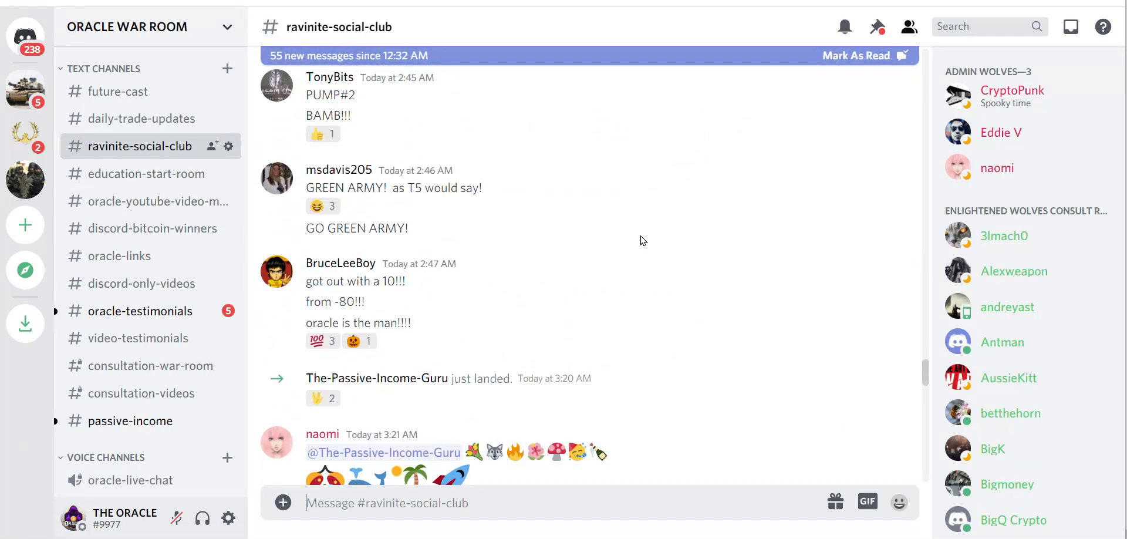
pyautogui.scroll(-3)
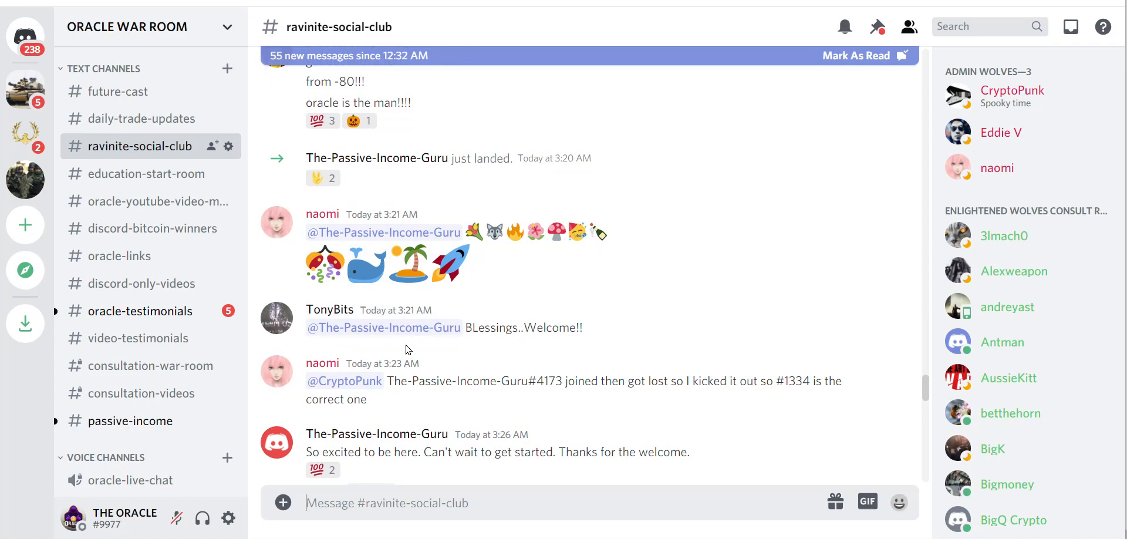
pyautogui.scroll(-3)
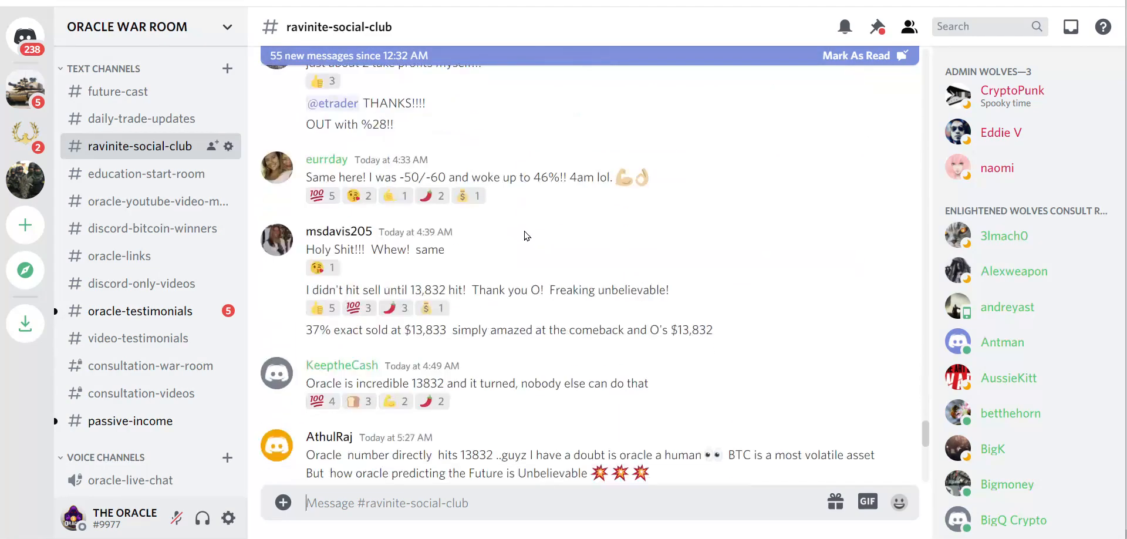
pyautogui.scroll(-3)
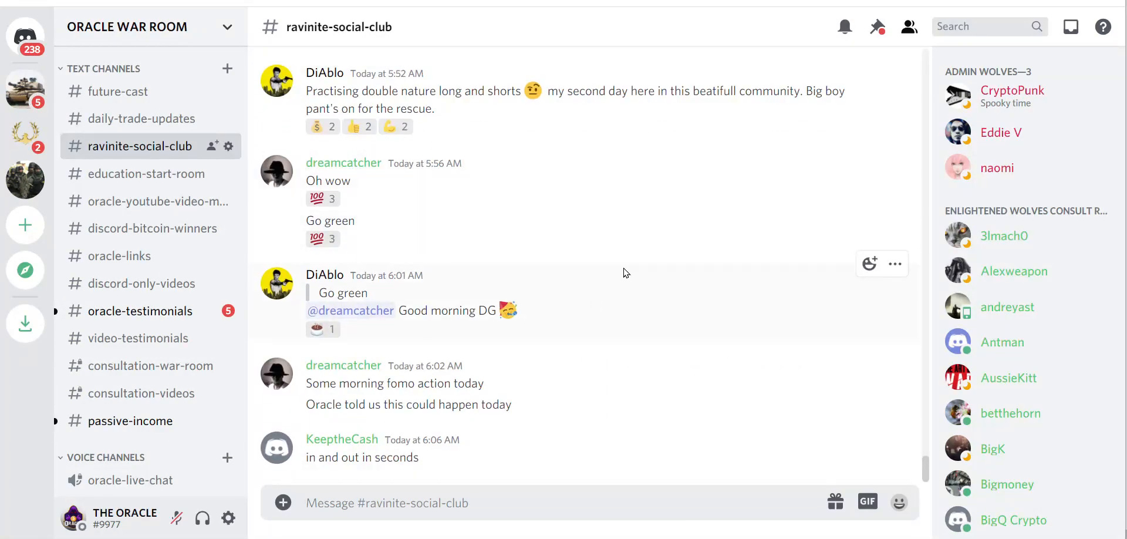
pyautogui.moveTo(515, 214)
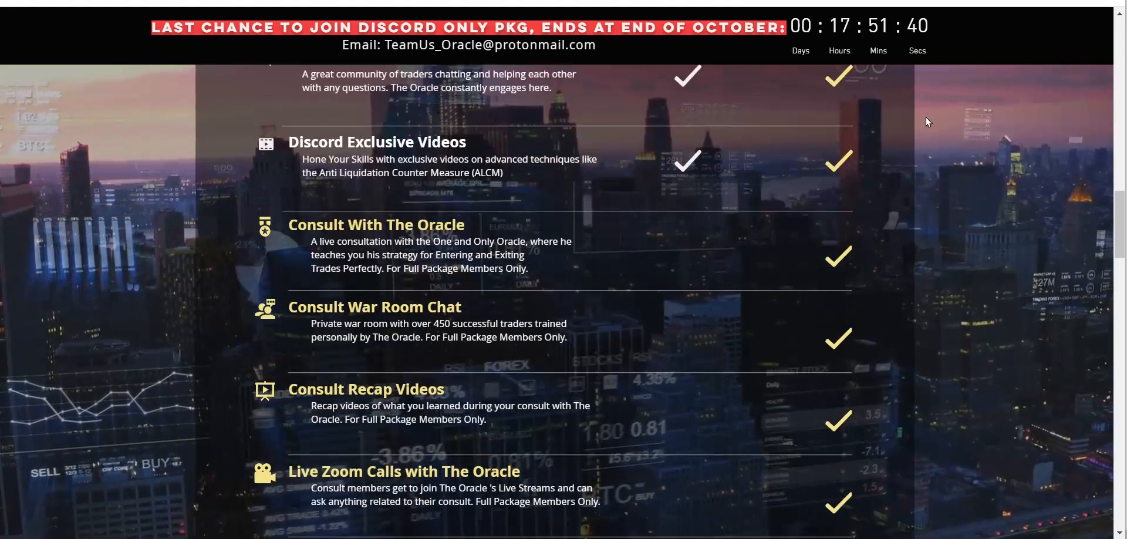
# Step: Scroll to the top of the War Room site showing the $35,000 competition banner
pyautogui.scroll(3)
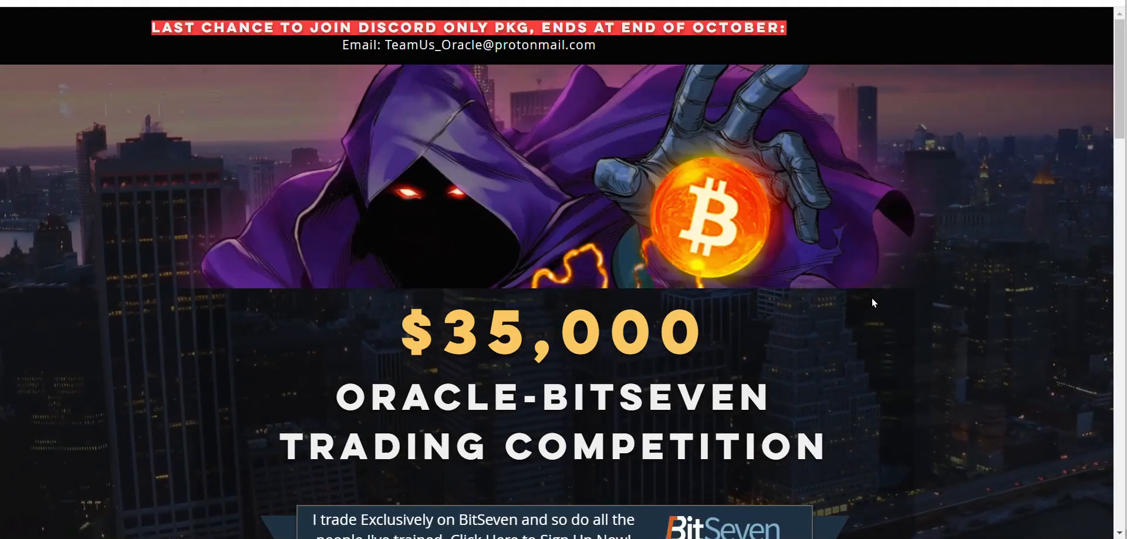
# Step: Scroll the competition page to its December 1st 2020 to January 31st 2021 dates and category rules
pyautogui.scroll(-3)
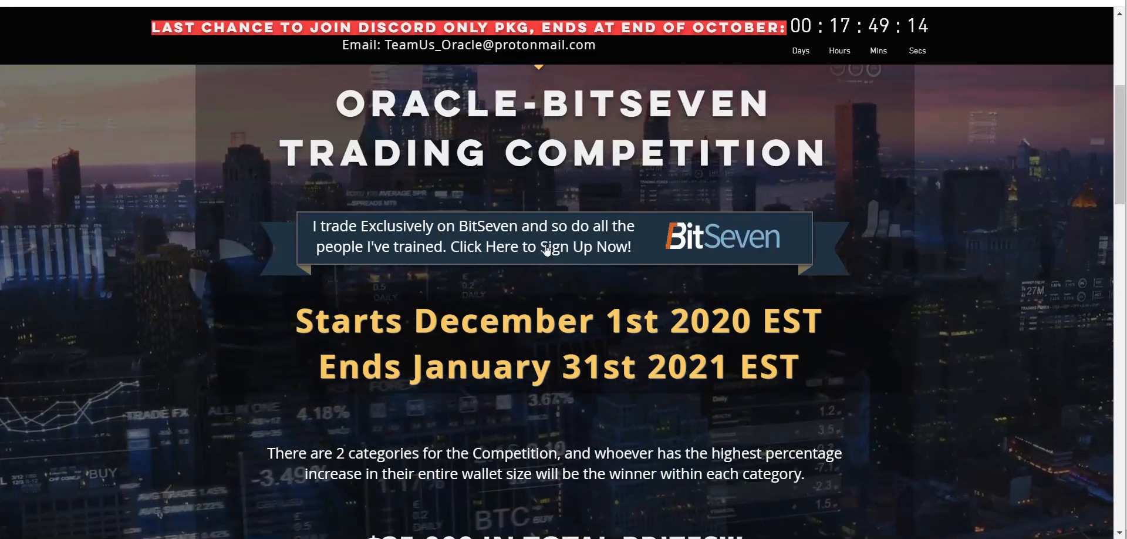
pyautogui.moveTo(236, 41)
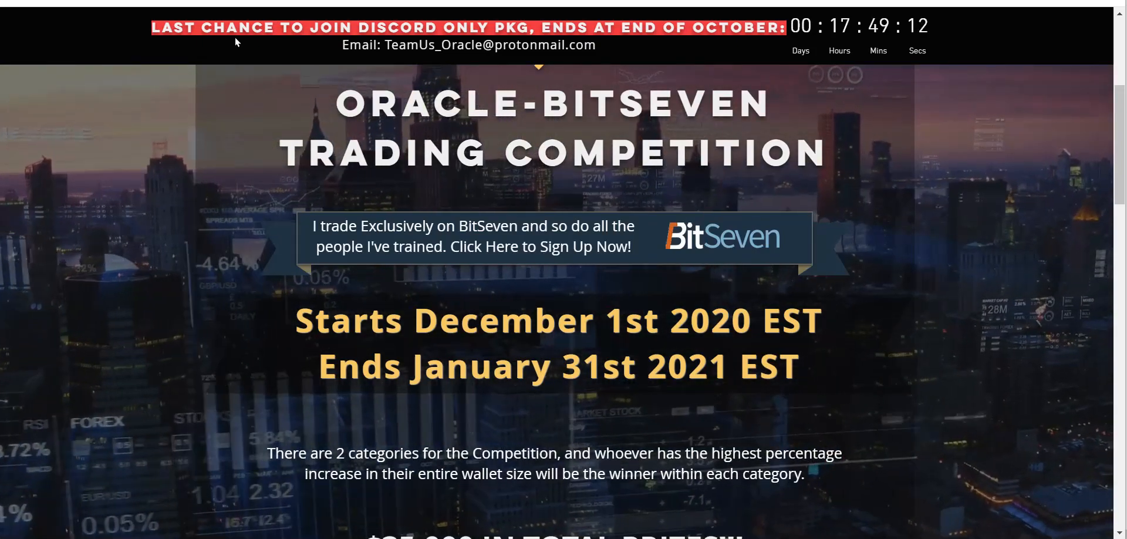